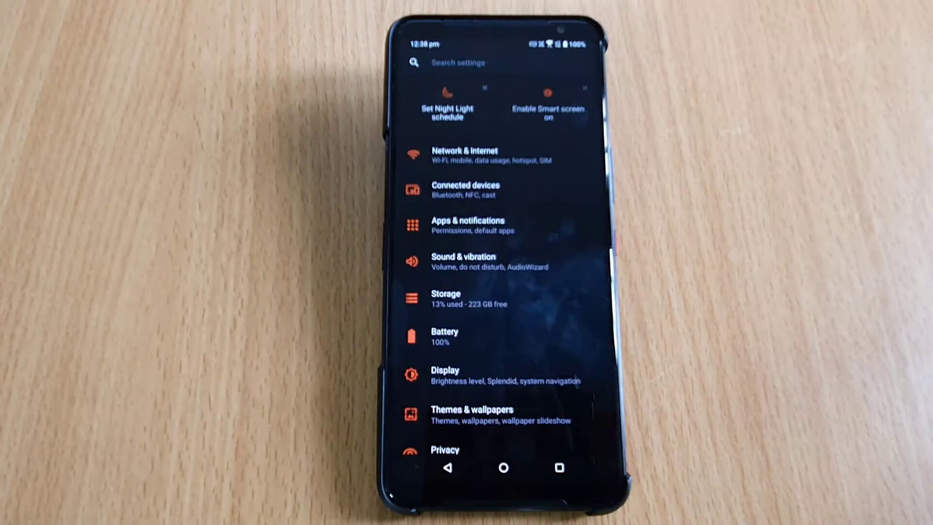
Scroll the main Settings list down to reach the System entry
{"action": "scroll", "scroll_direction": "down", "scroll_amount": 3}
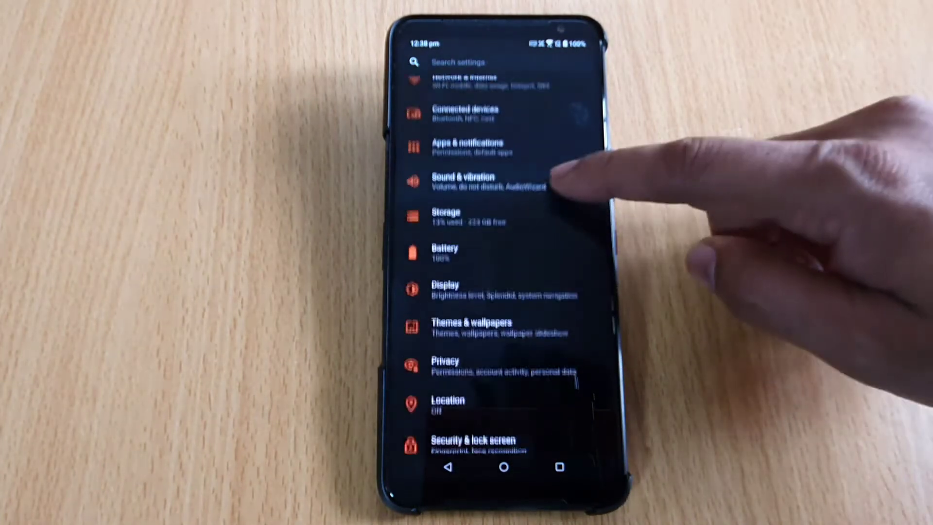
{"action": "scroll", "scroll_direction": "down", "scroll_amount": 3}
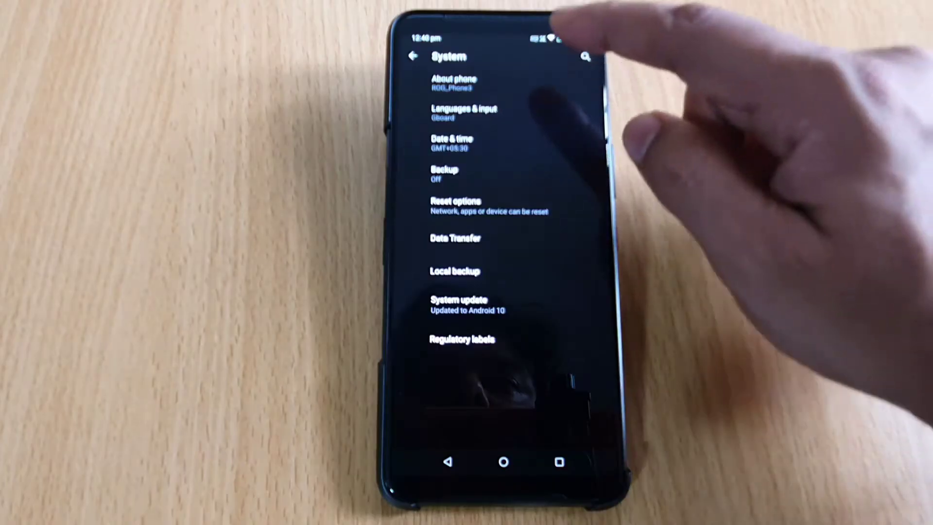
Open About phone showing device name, Android 10 and software information
{"action": "left_click", "coordinate": [453, 83]}
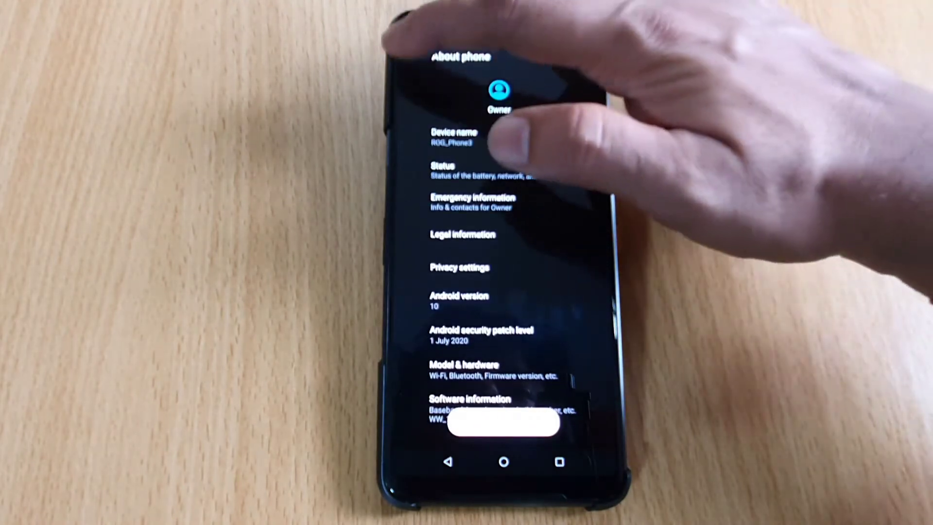
Tap Build number until the Developer options page unlocks
{"action": "left_click", "coordinate": [449, 464]}
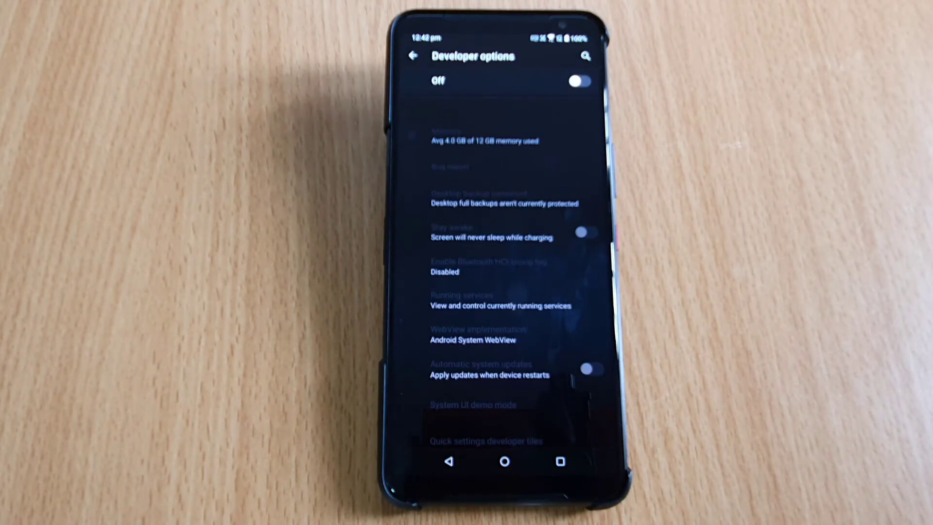
Return from Developer options to the System settings page
{"action": "left_click", "coordinate": [426, 57]}
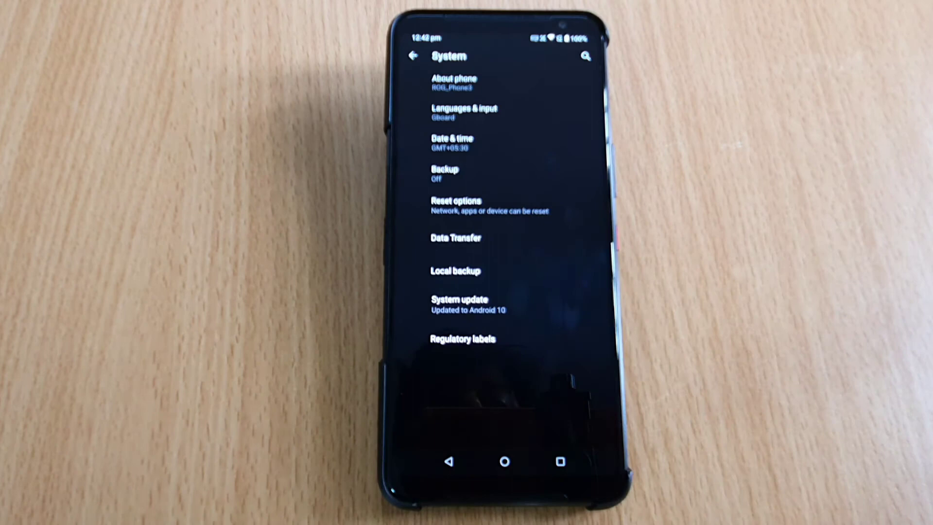